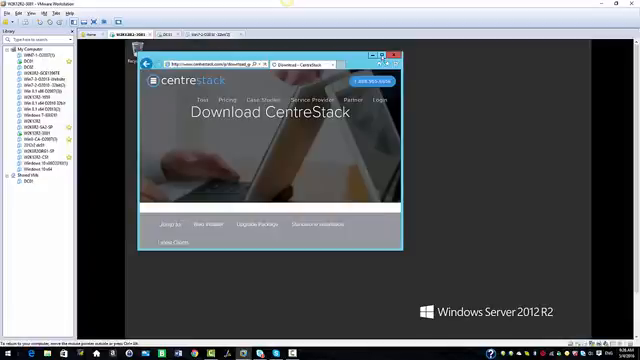
# - Download the CentreStack web installer from the download page
pyautogui.click(384, 48)
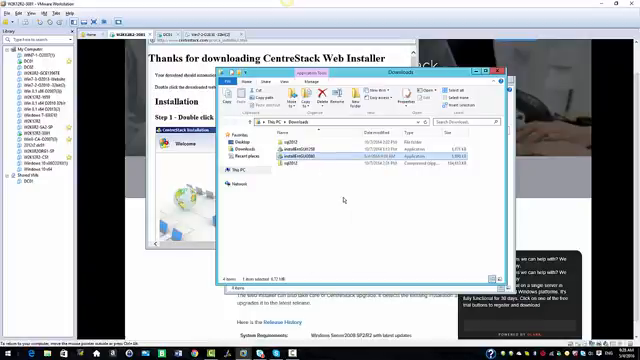
# - Run the downloaded installer, accept the license, pick the other edition option and finish installation
pyautogui.doubleClick(300, 156)
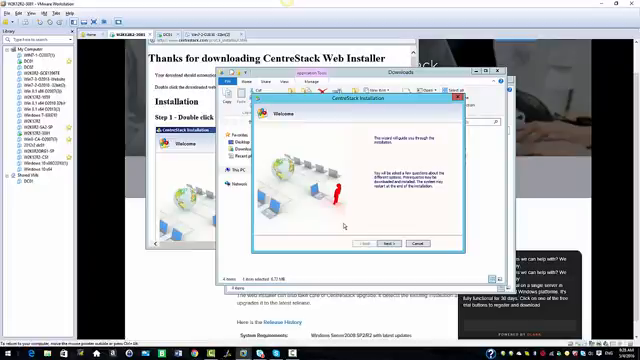
pyautogui.click(386, 244)
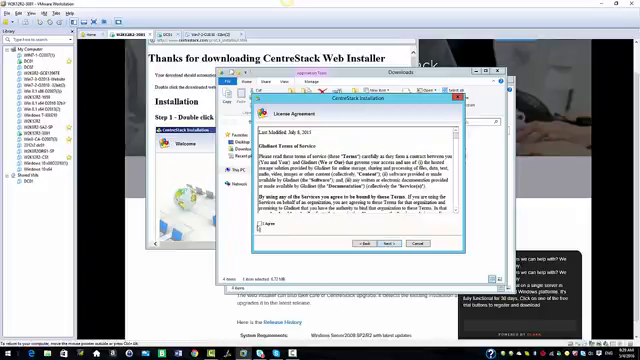
pyautogui.click(384, 244)
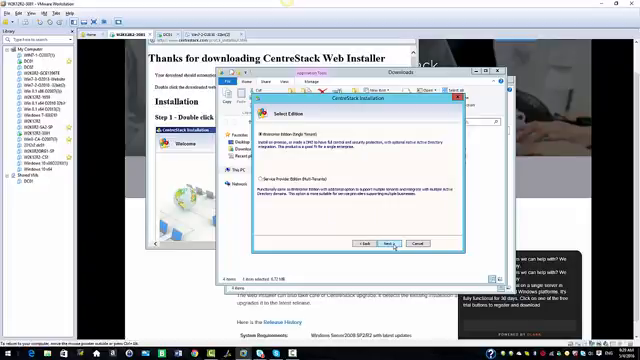
pyautogui.click(264, 168)
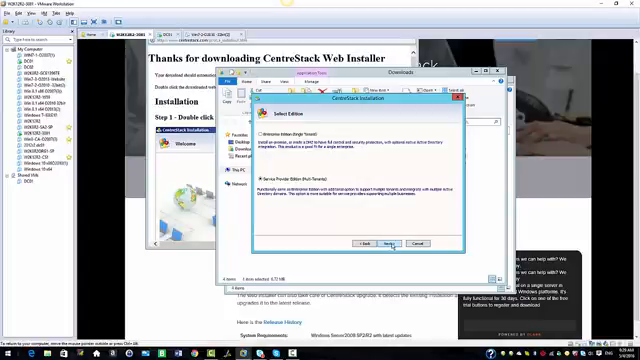
pyautogui.click(382, 244)
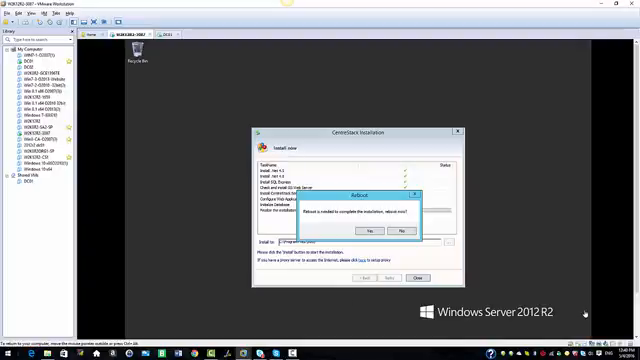
pyautogui.click(402, 232)
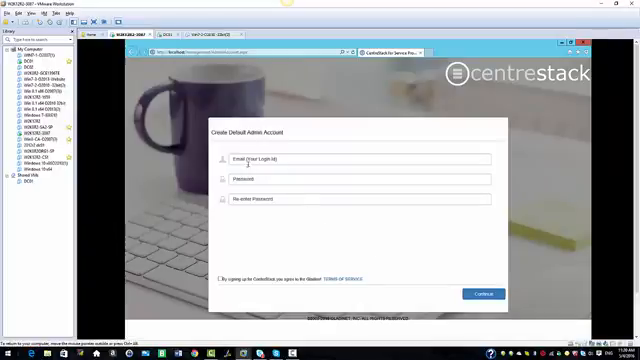
# - Enter the admin email and password on Create Default Admin Account and submit it
pyautogui.click(350, 160)
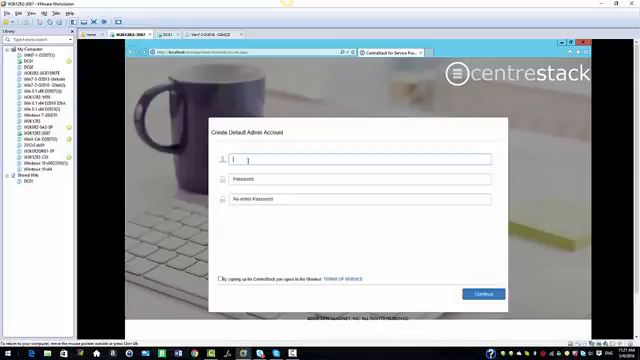
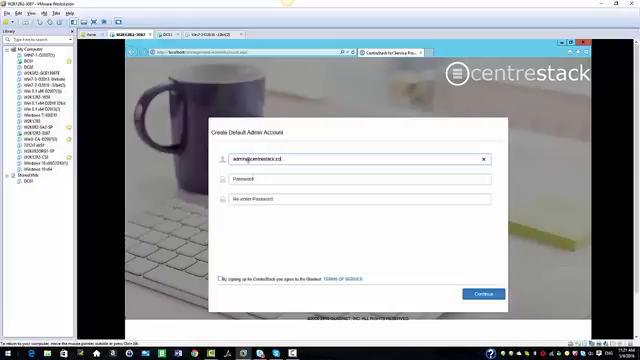
pyautogui.click(350, 180)
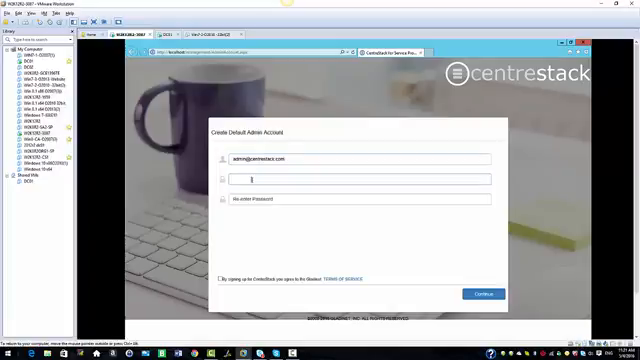
pyautogui.write('••••••••')
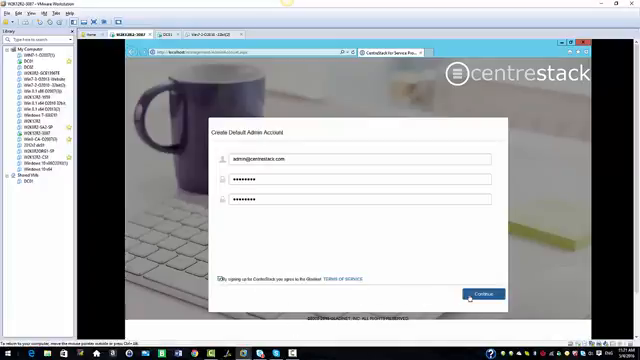
pyautogui.click(482, 294)
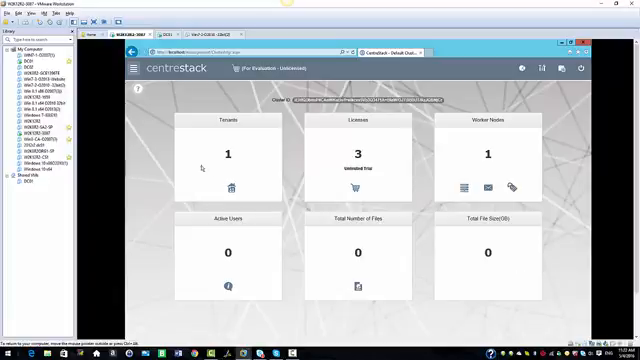
pyautogui.moveTo(132, 70)
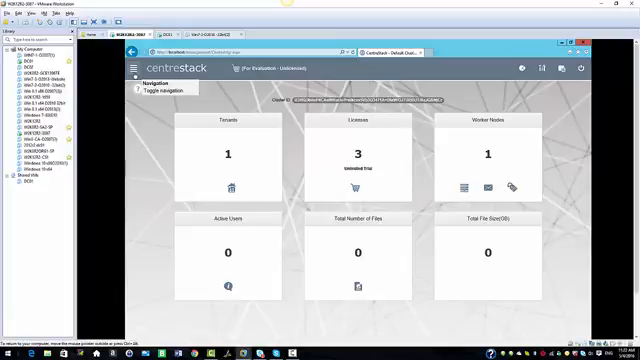
# - Reveal the console navigation, visit Tenants Manager and Cluster Admins, then Cluster Branding
pyautogui.click(138, 68)
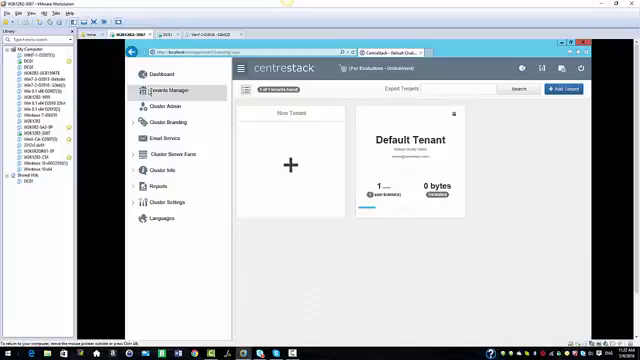
pyautogui.click(172, 104)
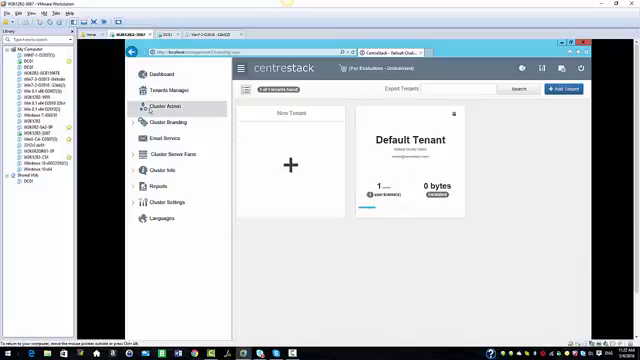
pyautogui.click(156, 104)
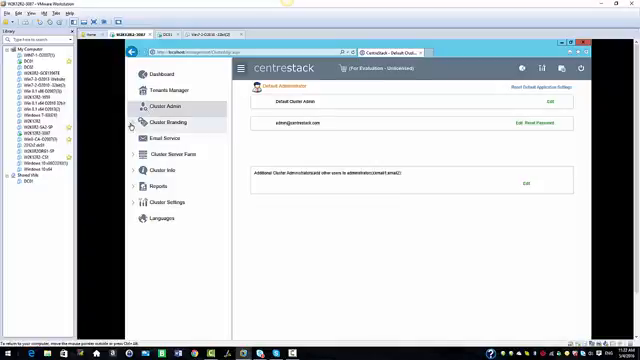
pyautogui.click(172, 122)
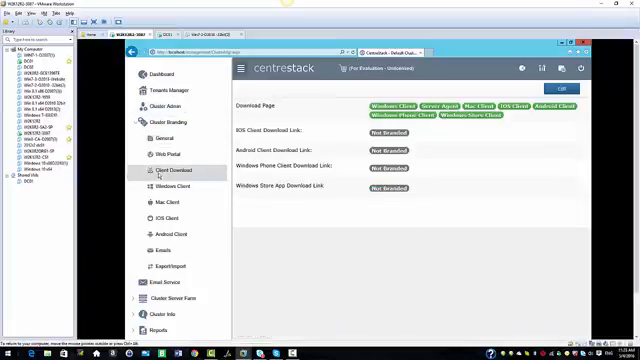
# - View Windows Client and Mac Client branding, then the Email Service SMTP configuration
pyautogui.click(164, 190)
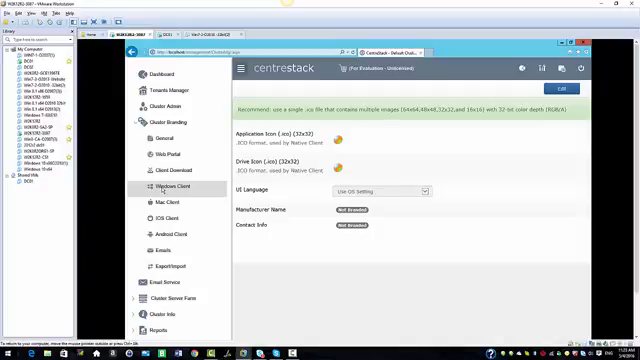
pyautogui.moveTo(162, 204)
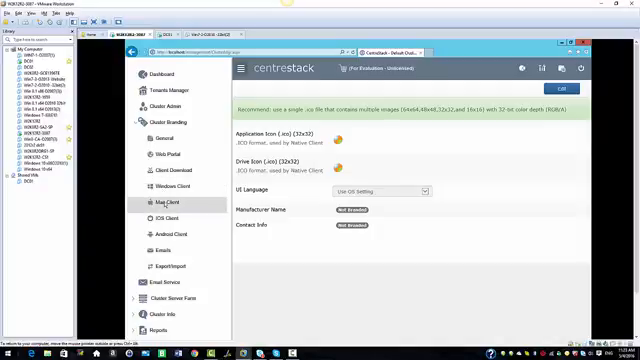
pyautogui.click(150, 204)
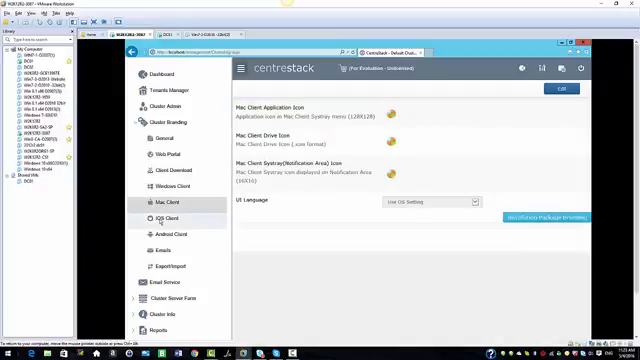
pyautogui.click(160, 216)
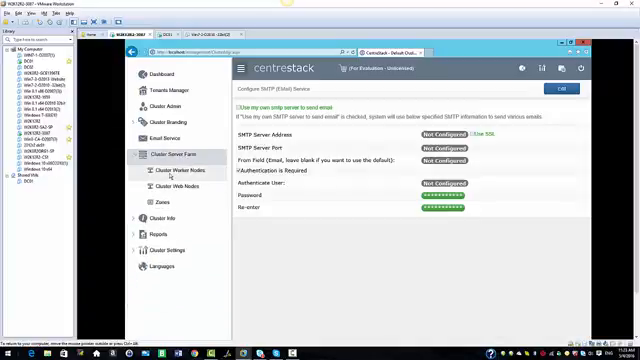
# - Visit Cluster Server Farm zones, Active Clients, Reports Upload Report, then Cluster Settings statistics
pyautogui.click(168, 172)
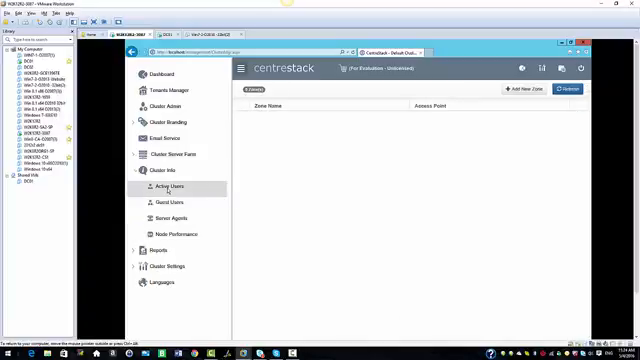
pyautogui.click(172, 188)
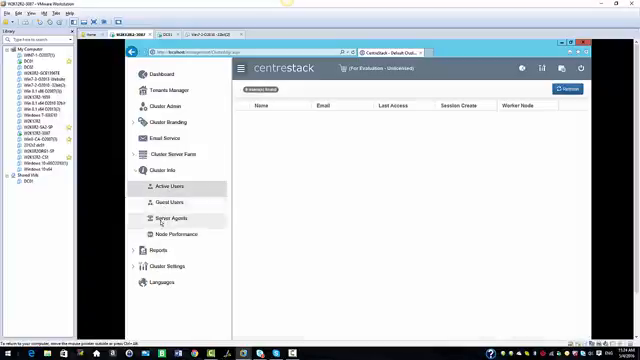
pyautogui.click(158, 188)
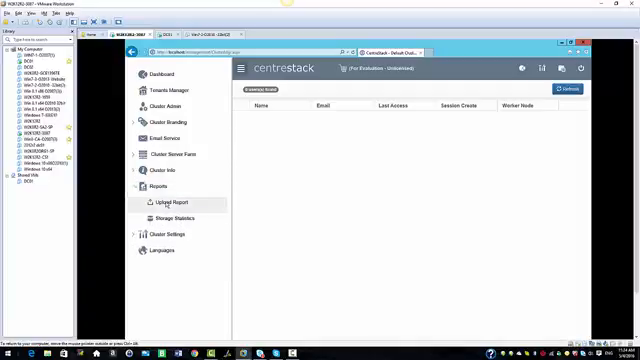
pyautogui.click(180, 204)
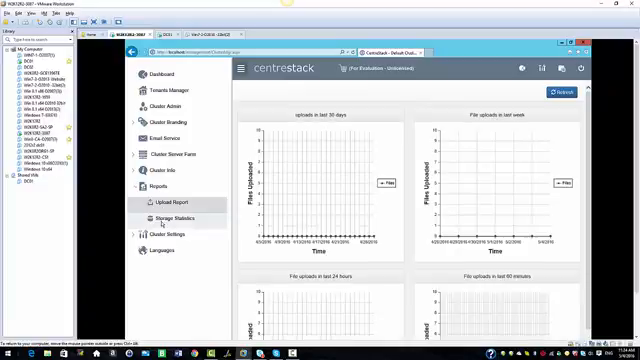
pyautogui.click(158, 216)
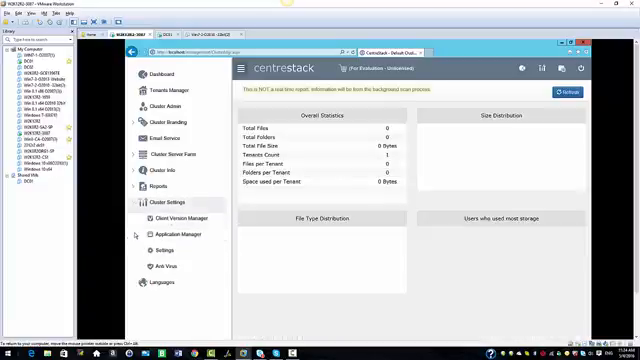
# - View web portal and server agent settings, the Applications list, then the Languages page
pyautogui.click(170, 216)
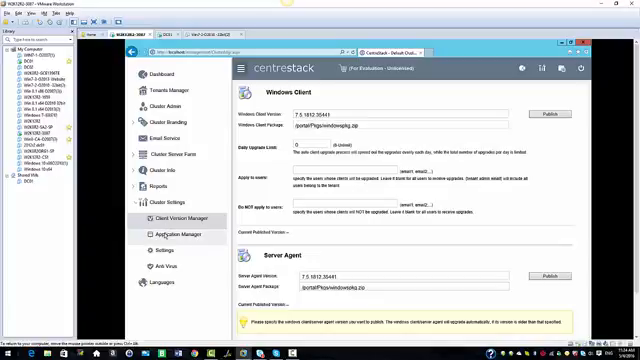
pyautogui.click(172, 236)
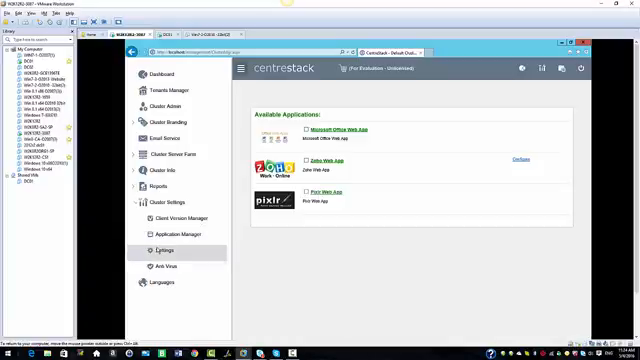
pyautogui.click(156, 250)
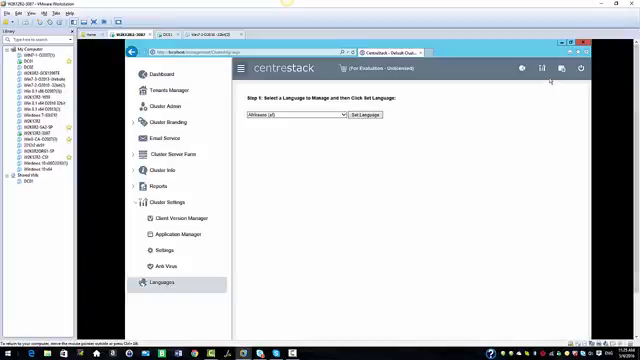
pyautogui.moveTo(544, 72)
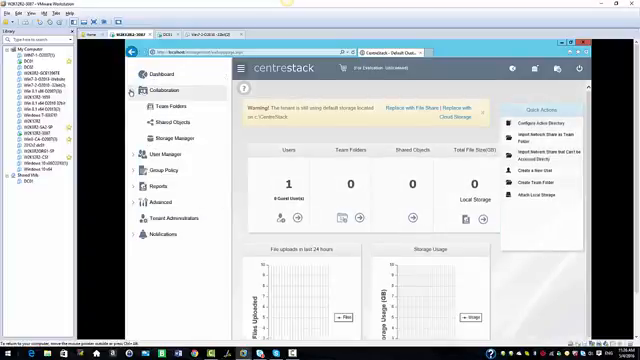
# - View the tenant's Team Folders under Collaboration, then load the Shared Objects list
pyautogui.click(172, 108)
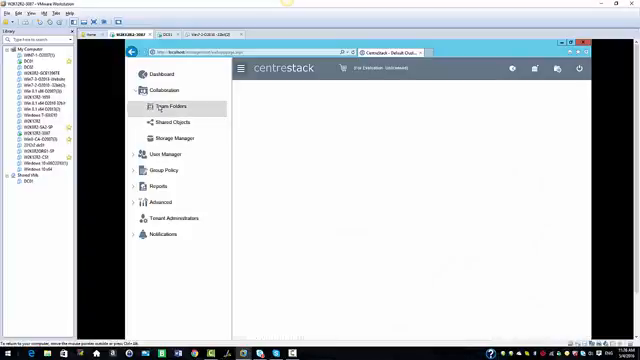
pyautogui.click(180, 122)
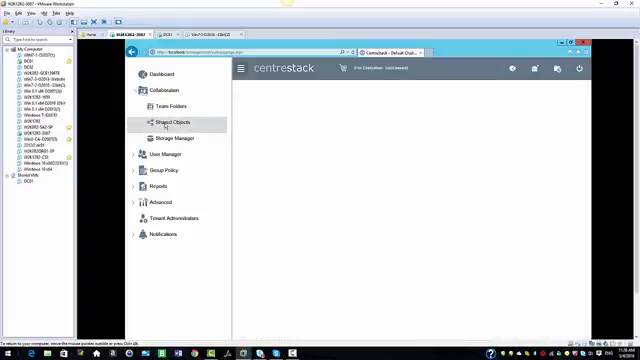
pyautogui.click(176, 122)
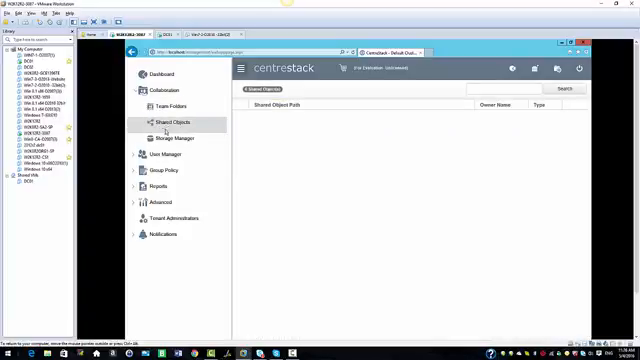
pyautogui.click(176, 138)
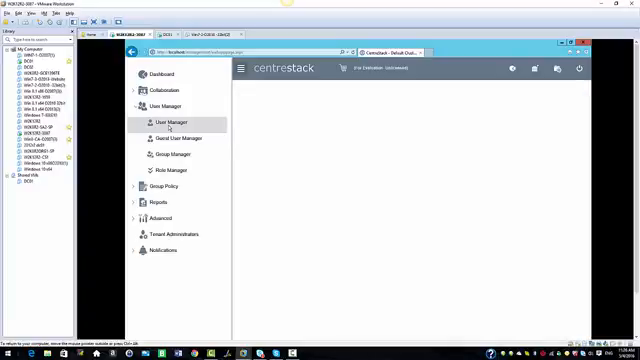
# - Visit Guest User Manager, Group Manager and Role Manager under User Manager
pyautogui.click(180, 122)
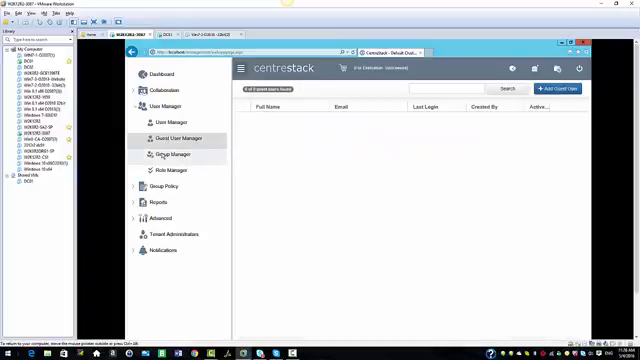
pyautogui.moveTo(176, 146)
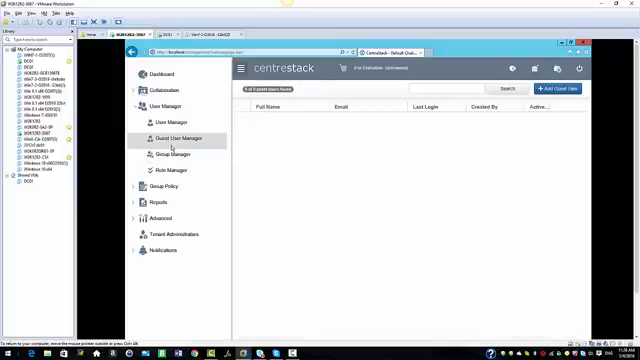
pyautogui.click(172, 156)
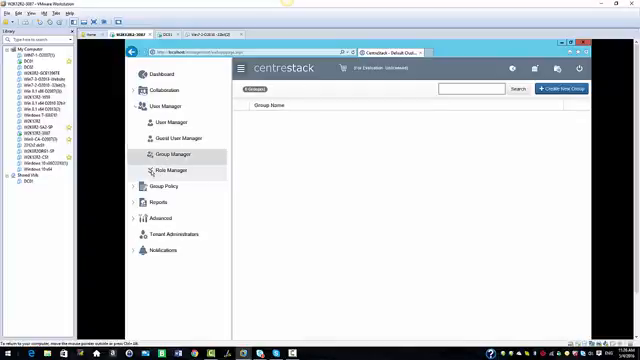
pyautogui.click(180, 168)
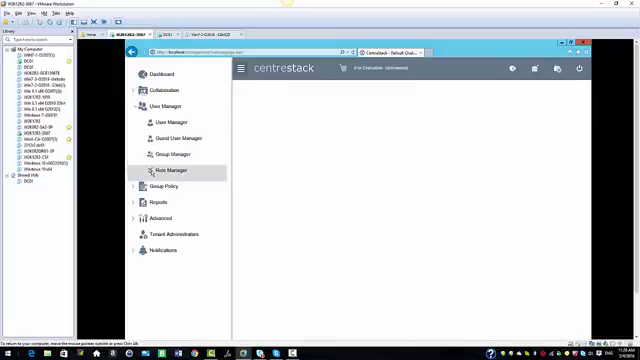
pyautogui.click(180, 172)
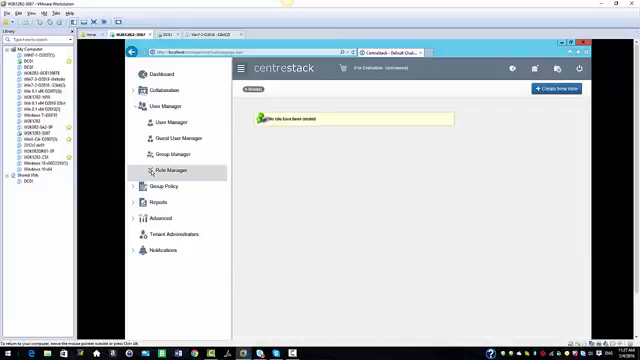
# - Under Group Policy Security, view General, User Account lockout, then Folder and Storage policies
pyautogui.click(158, 184)
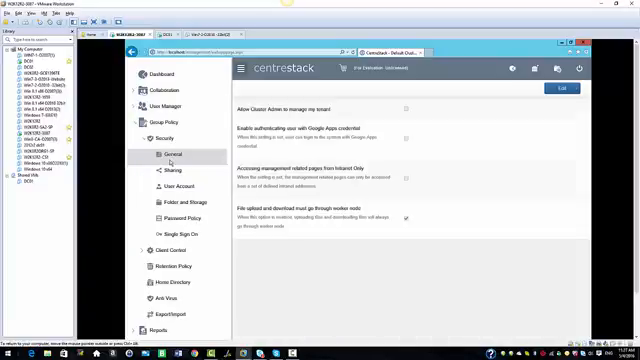
pyautogui.click(168, 172)
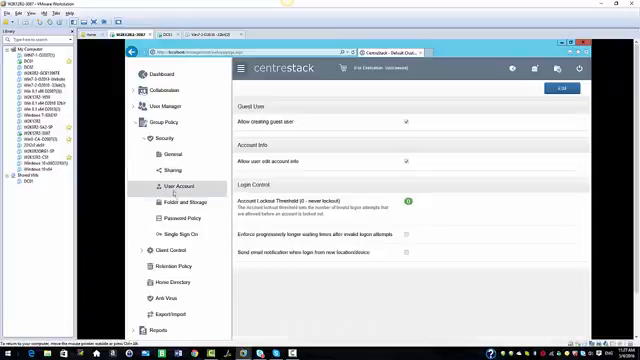
pyautogui.click(176, 204)
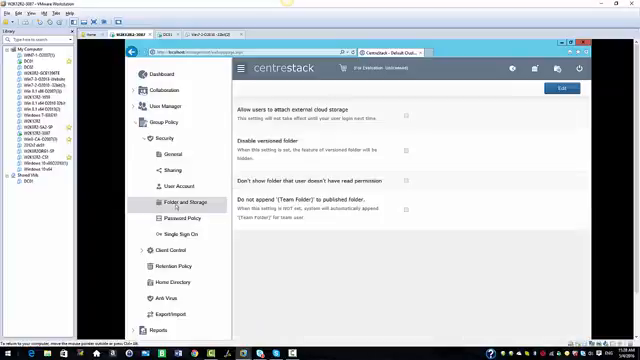
pyautogui.click(184, 218)
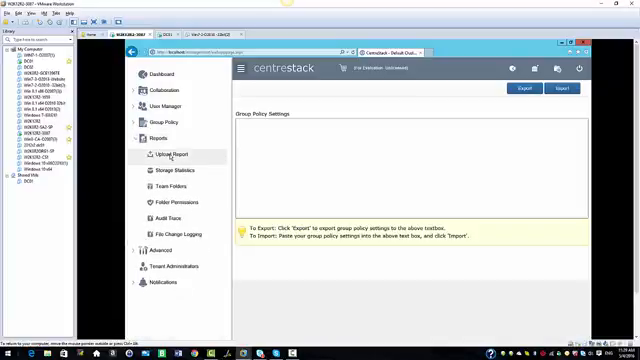
# - Review the tenant's Storage Statistics summary under Reports, then view the Audit Trace report
pyautogui.click(174, 172)
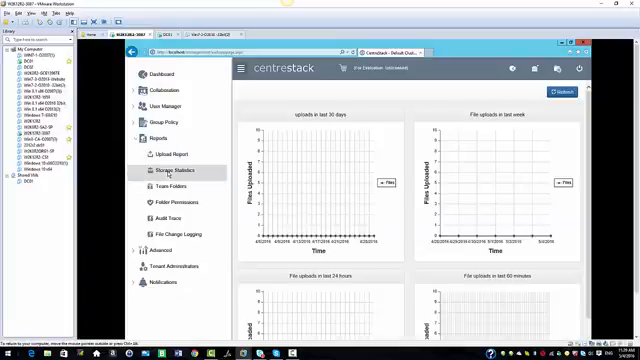
pyautogui.click(184, 172)
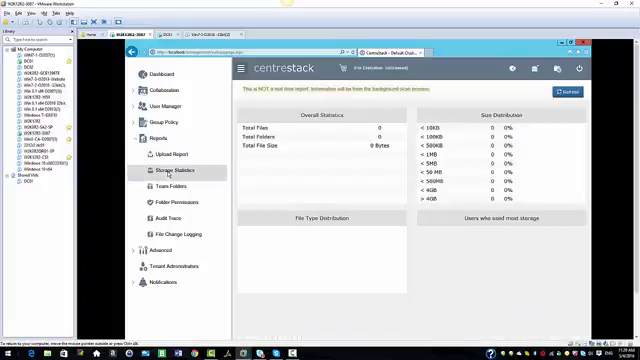
pyautogui.click(178, 186)
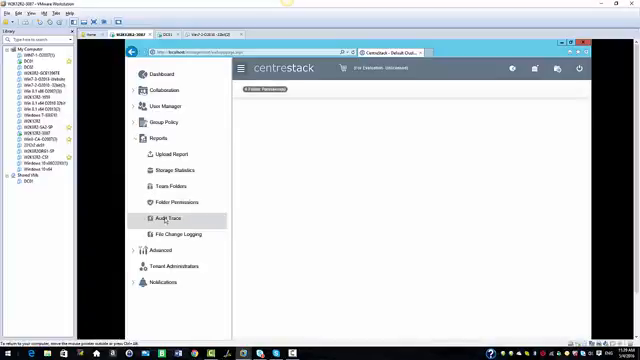
pyautogui.click(184, 236)
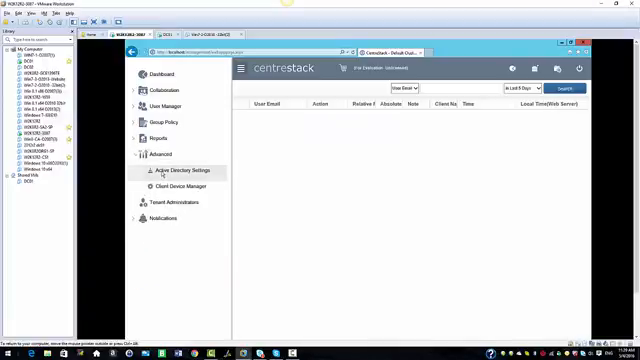
# - View Active Directory Settings under Resources, then show the Cloud Device Manager list
pyautogui.click(196, 172)
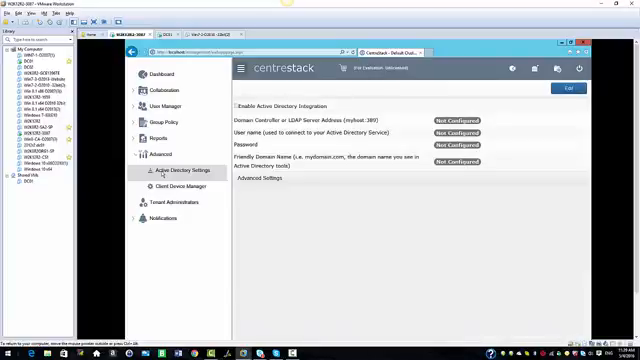
pyautogui.moveTo(172, 192)
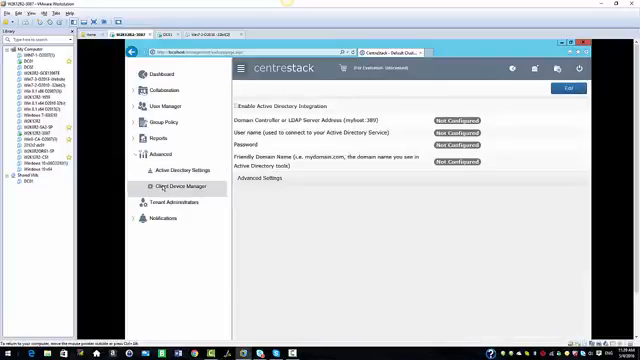
pyautogui.click(180, 188)
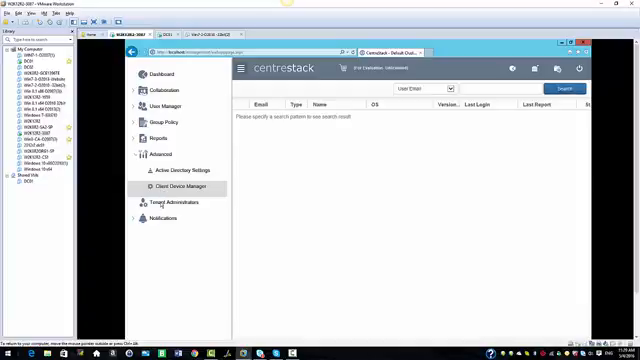
# - View the tenant administrators list, then Team Folder notifications and their subscription Settings
pyautogui.click(178, 202)
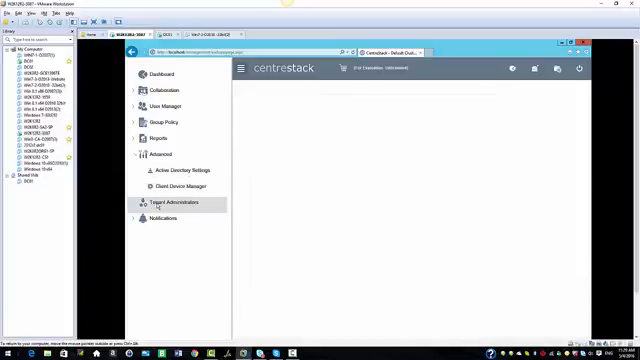
pyautogui.click(172, 202)
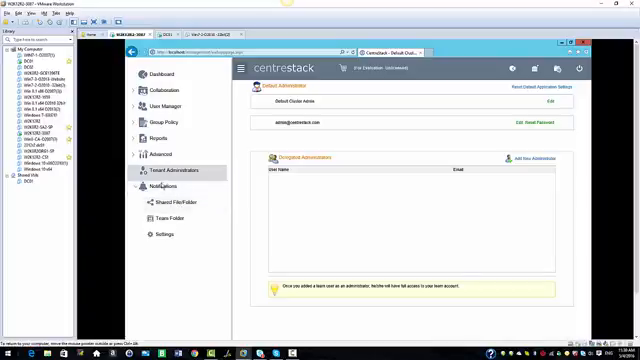
pyautogui.click(160, 216)
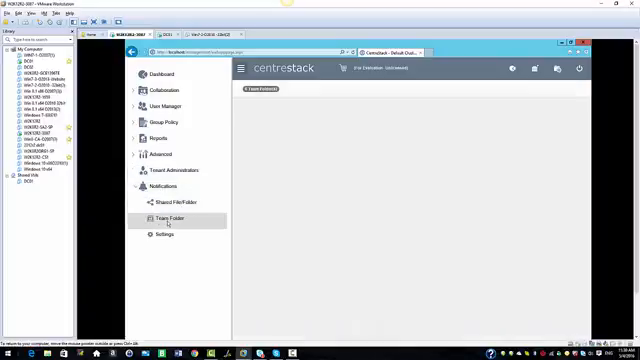
pyautogui.click(160, 218)
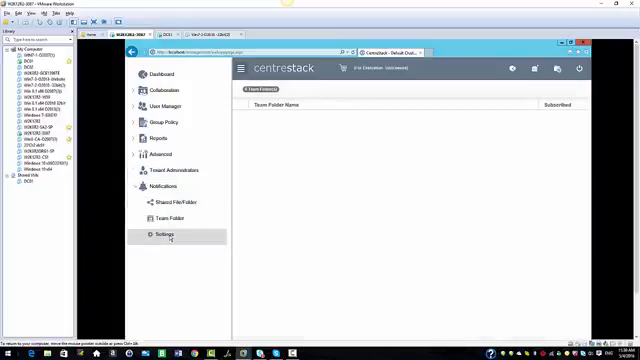
pyautogui.click(156, 236)
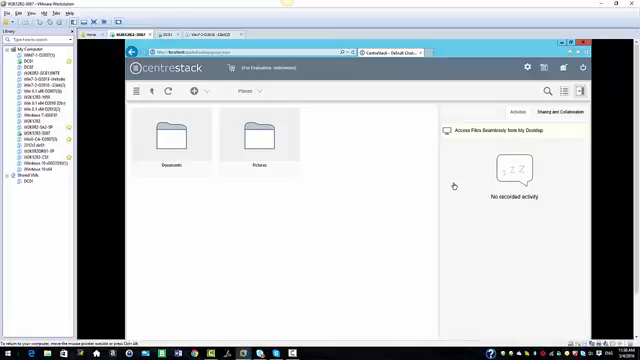
pyautogui.moveTo(452, 184)
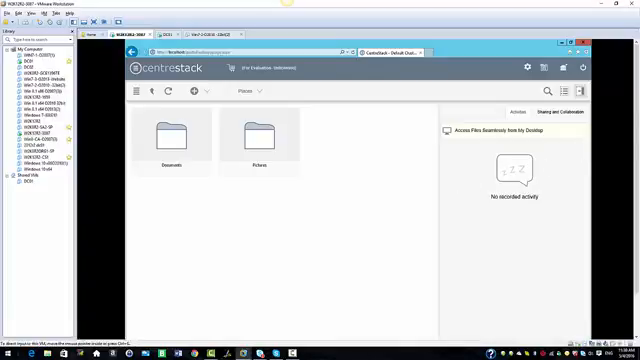